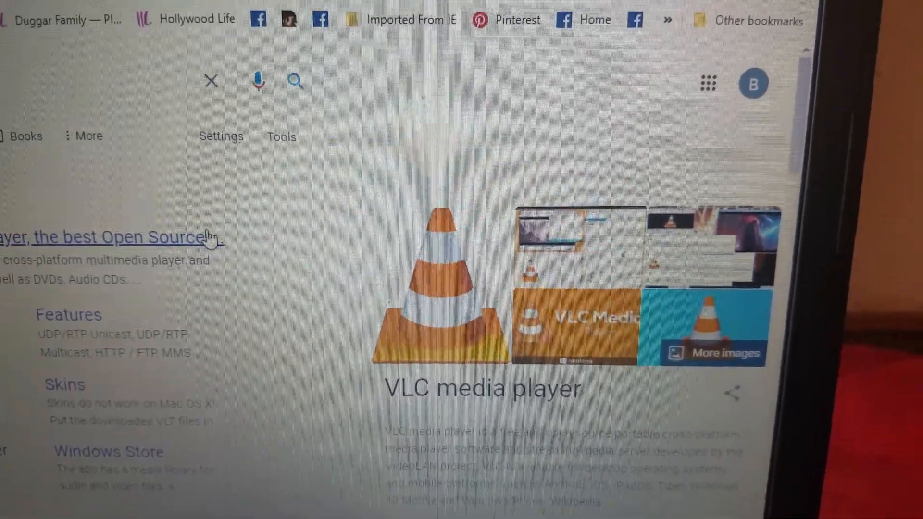
# Scroll the search results showing Add or remove programs as best match.
pyautogui.scroll(-3)
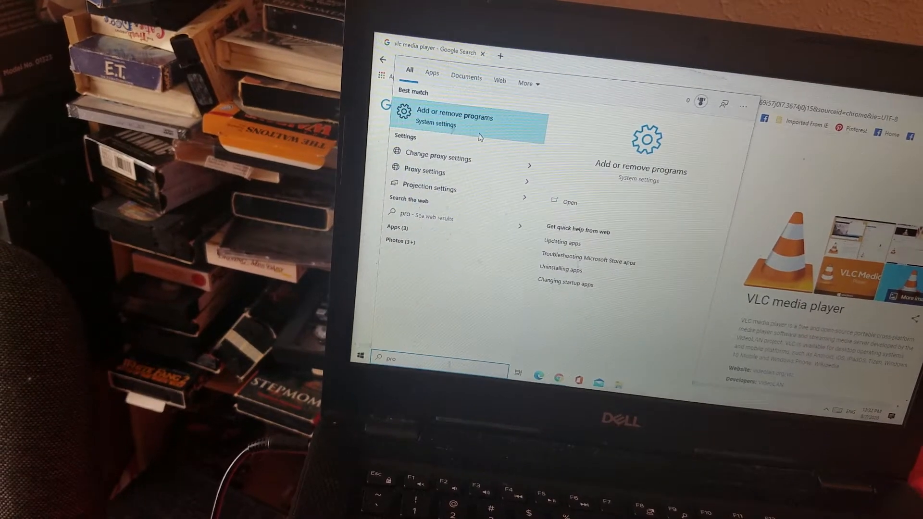
# Open Apps & features from the Add or remove programs result and browse the 65 apps.
pyautogui.click(453, 118)
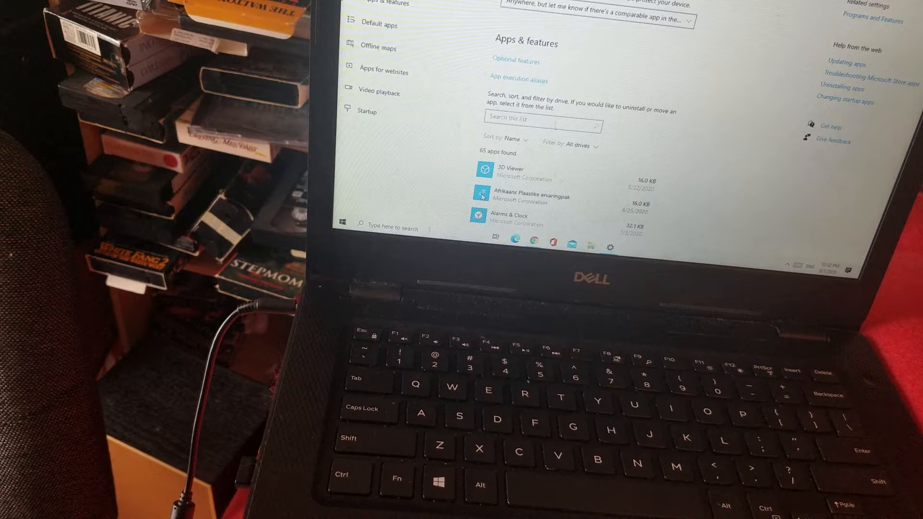
pyautogui.click(525, 199)
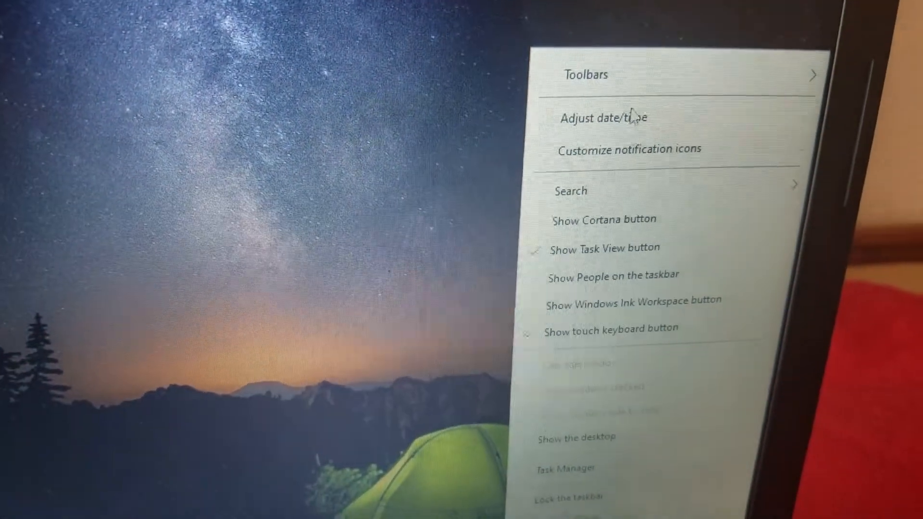
# Open Adjust date/time to view automatic time and Eastern Time (US & Canada).
pyautogui.click(606, 118)
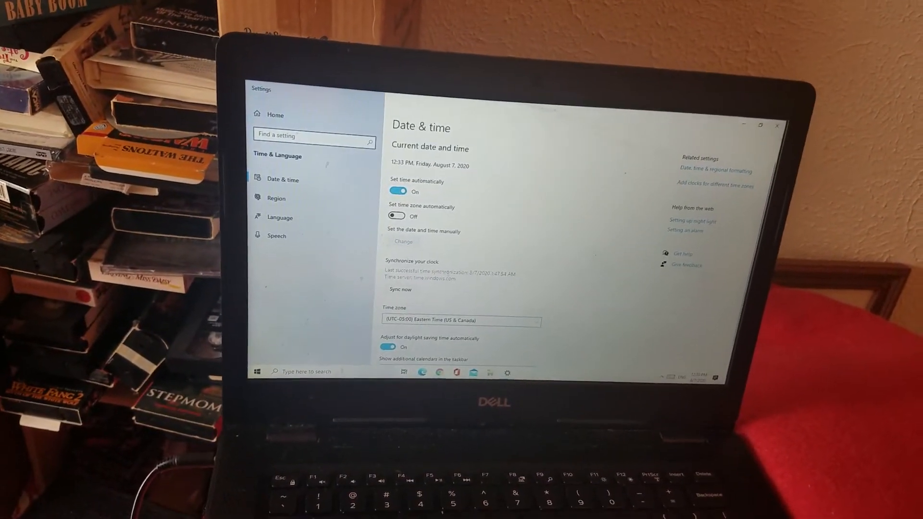
# Open Device Manager and expand Network adapters to show the Qualcomm QCA9377 adapter.
pyautogui.click(777, 127)
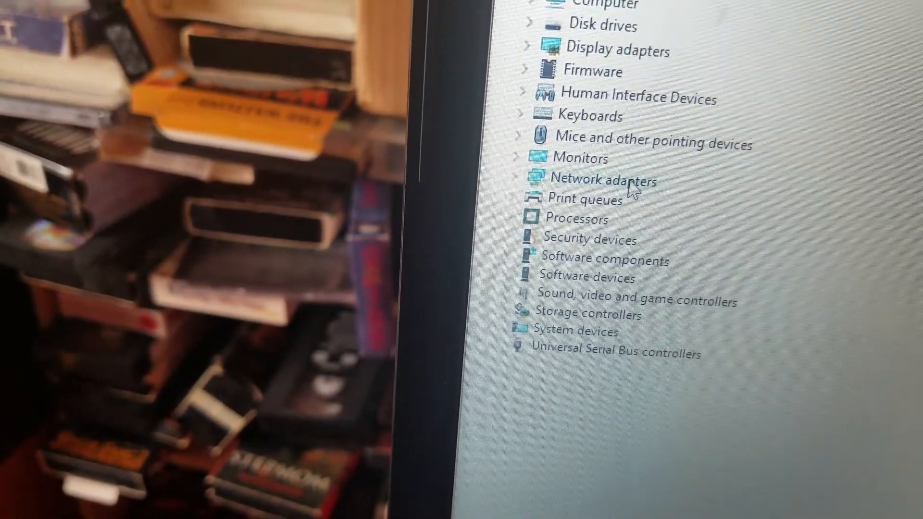
pyautogui.click(605, 179)
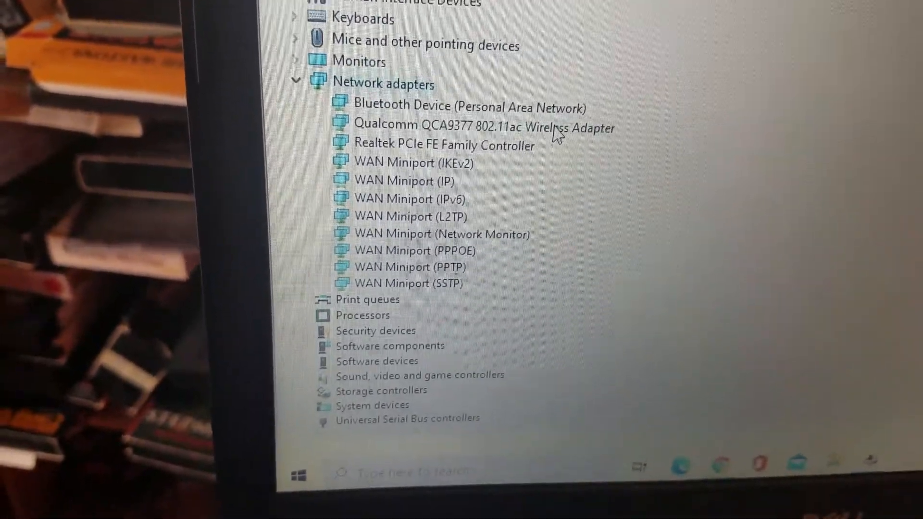
# Uninstall the Qualcomm QCA9377 802.11ac Wireless Adapter and confirm the removal.
pyautogui.rightClick(483, 128)
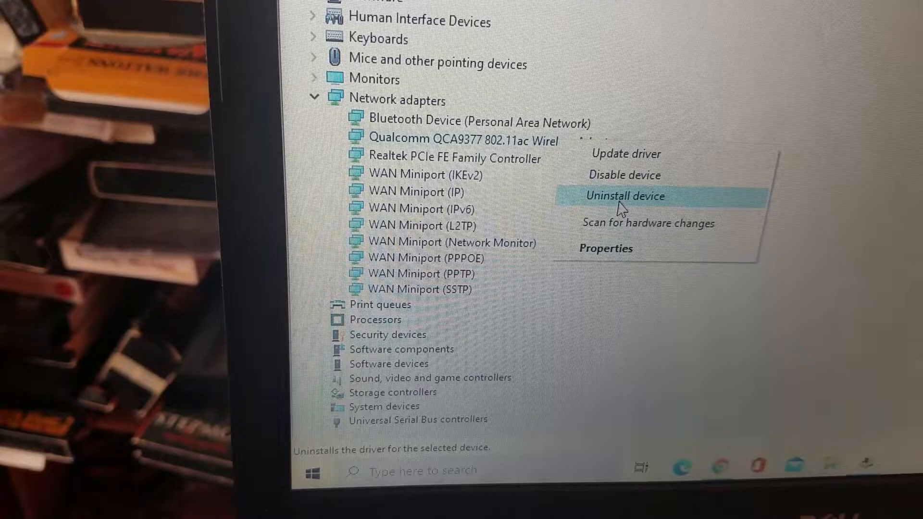
pyautogui.click(626, 196)
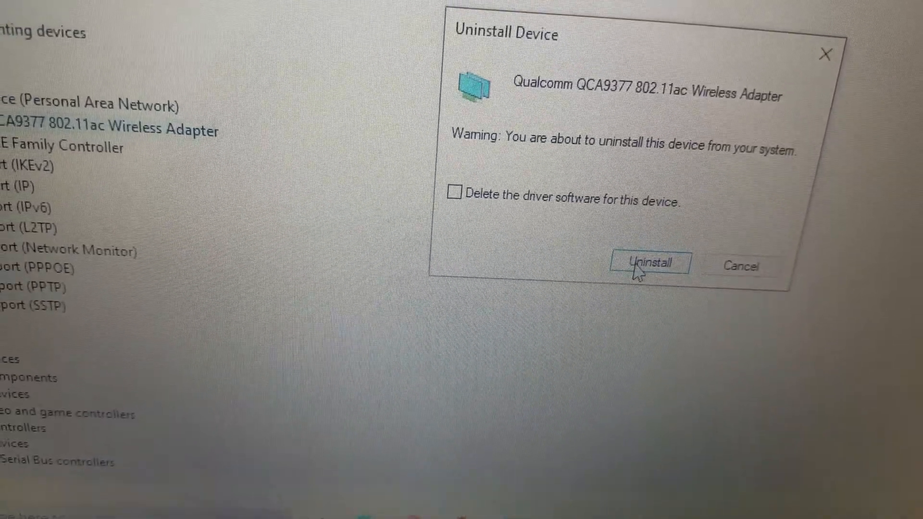
pyautogui.click(649, 263)
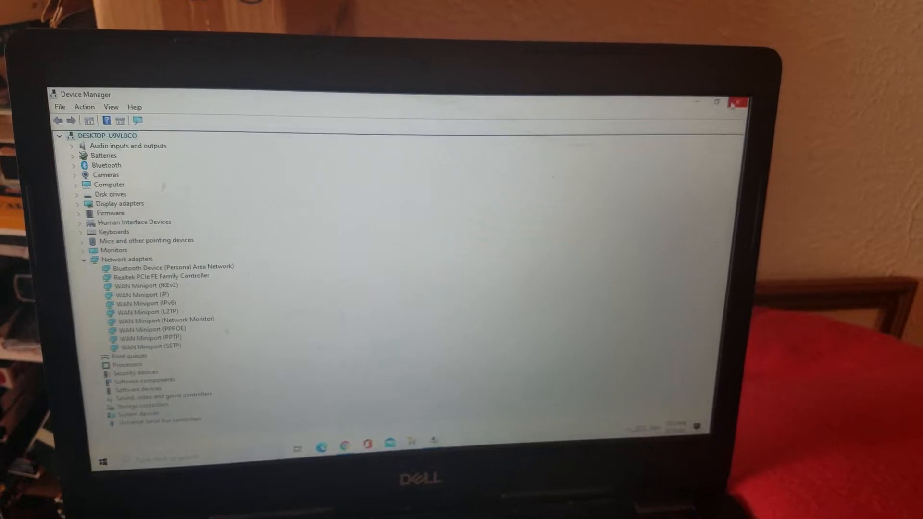
# Close the Device Manager window.
pyautogui.click(735, 105)
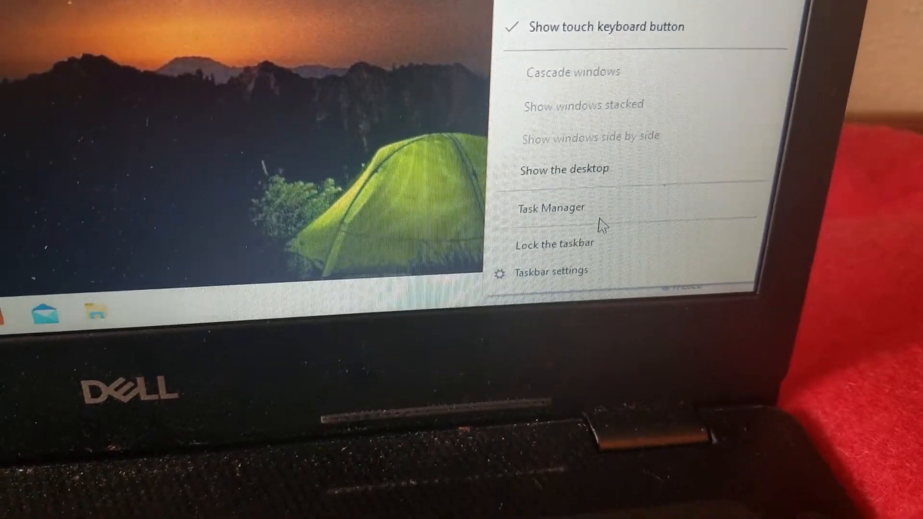
# Launch Task Manager from the taskbar context menu.
pyautogui.click(551, 207)
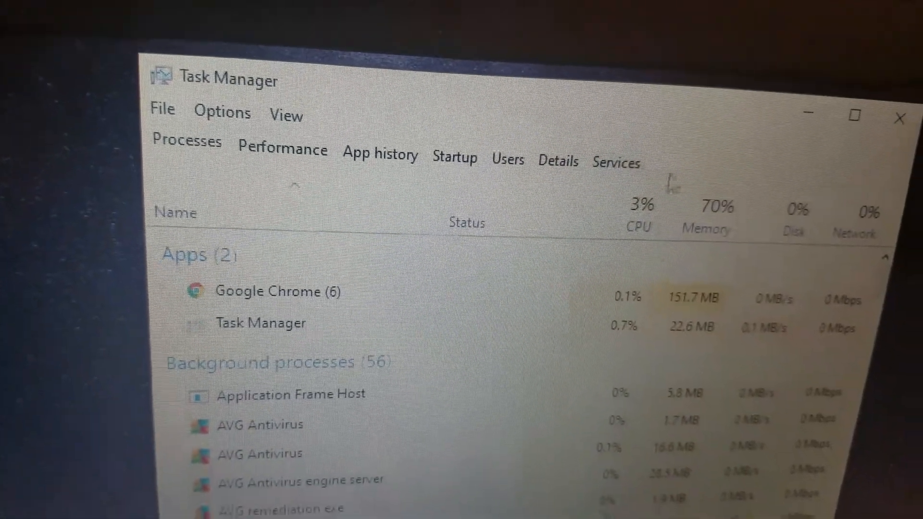
# Show Task Manager's Startup tab listing apps that launch at startup.
pyautogui.click(454, 158)
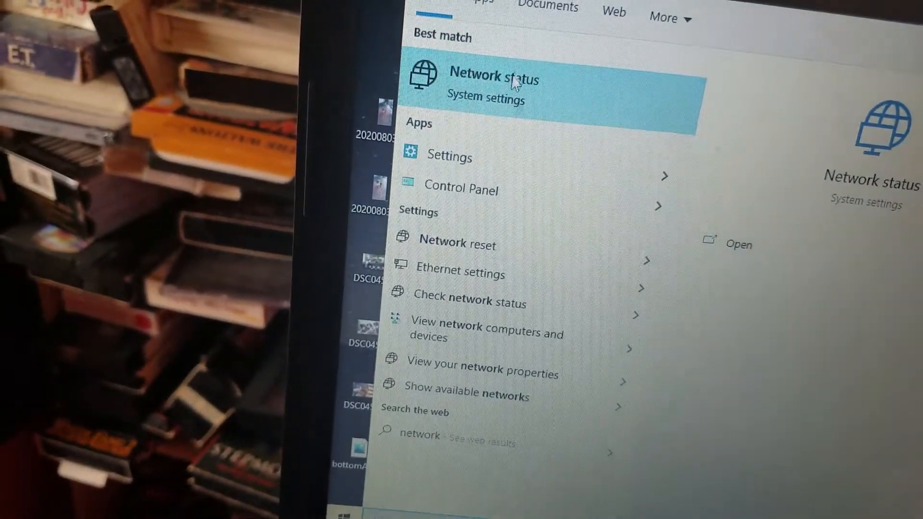
# Open Network status from the 'network' search results.
pyautogui.click(495, 76)
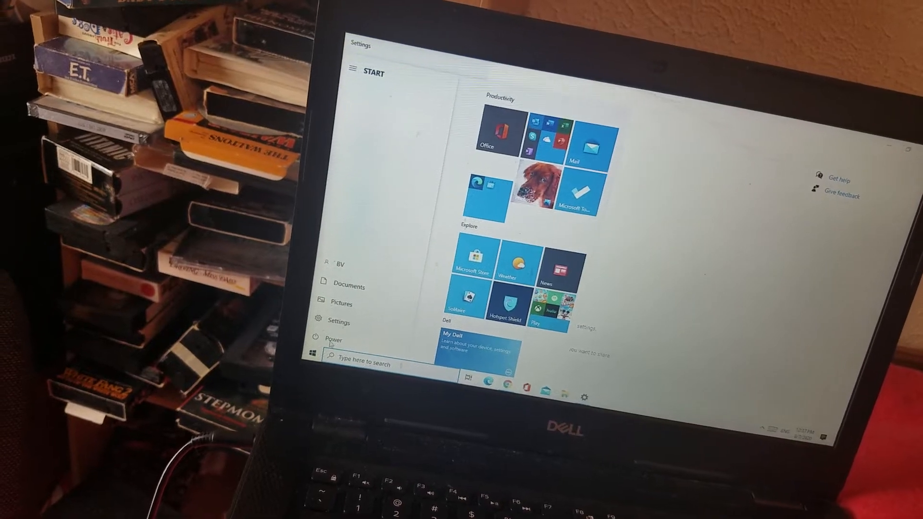
# Restart the laptop from the Start menu's Power options.
pyautogui.click(333, 339)
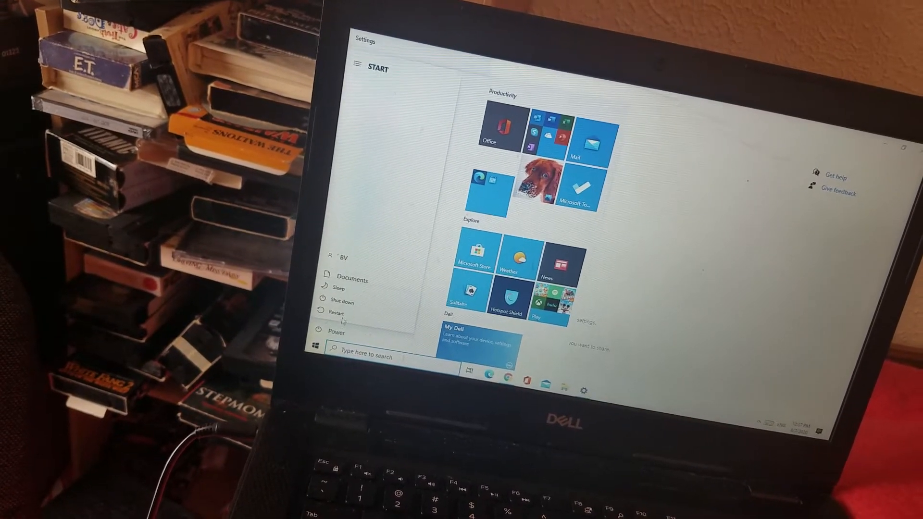
pyautogui.click(339, 312)
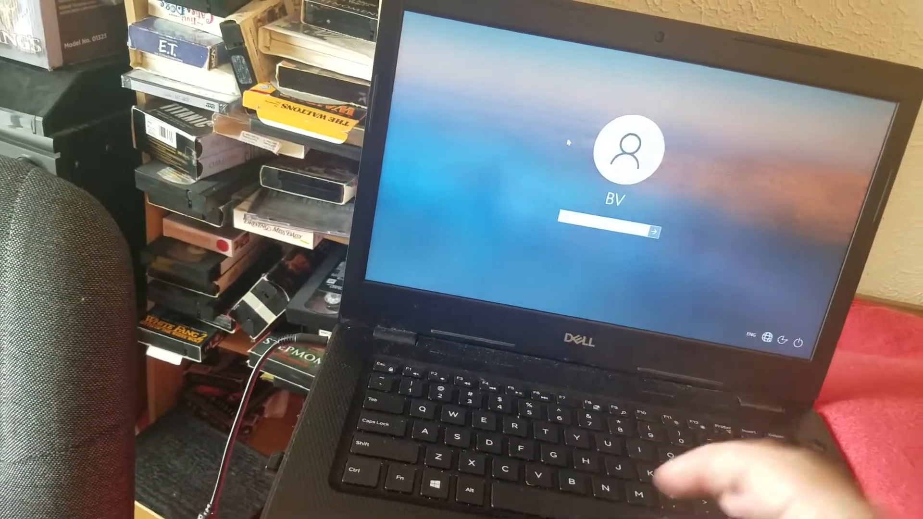
# Enter the account password on the lock screen to sign back in.
pyautogui.write('password')
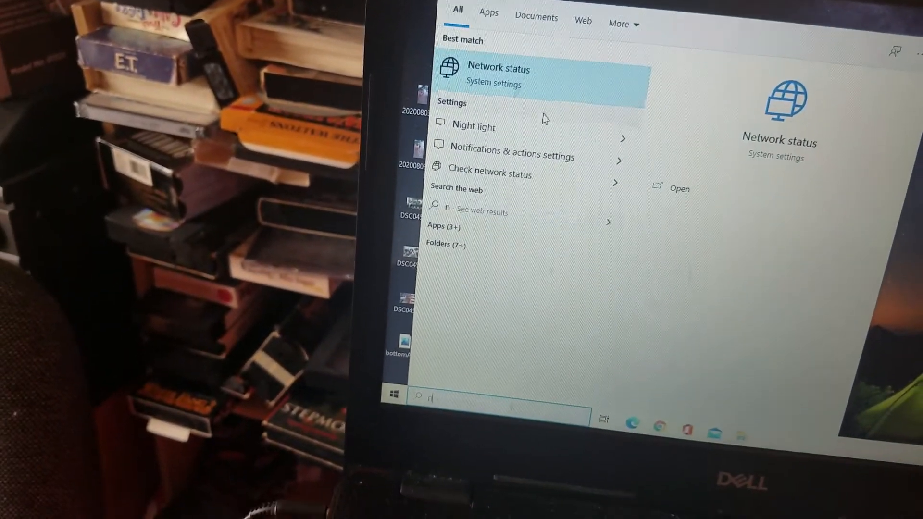
# Open Network status and start connecting to the CenturyLink5851 Wi-Fi network.
pyautogui.click(498, 68)
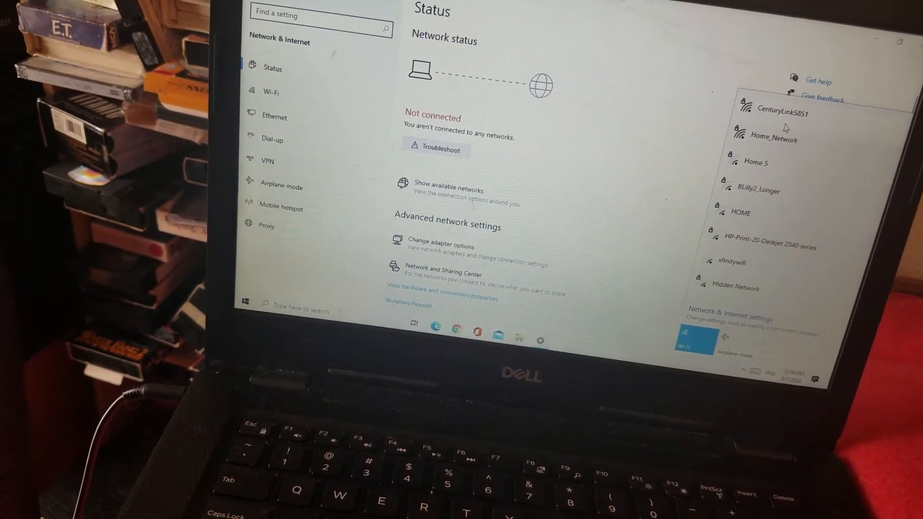
pyautogui.click(784, 113)
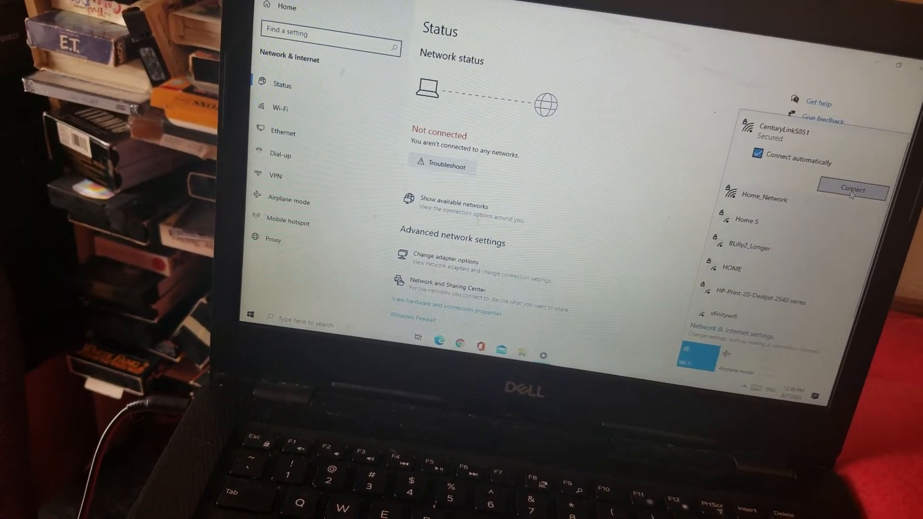
pyautogui.click(852, 189)
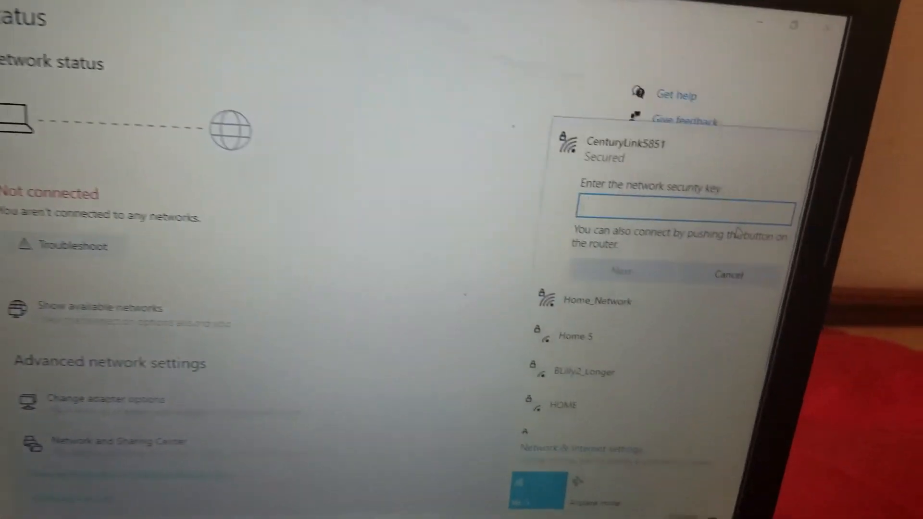